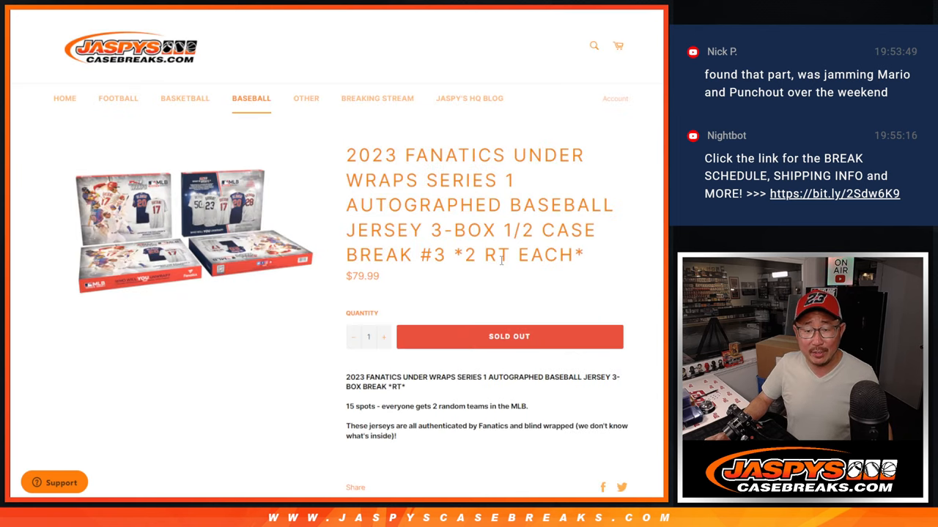
Roll the two virtual dice and scroll through the randomized list of 30 participant names.
scroll(down, 3)
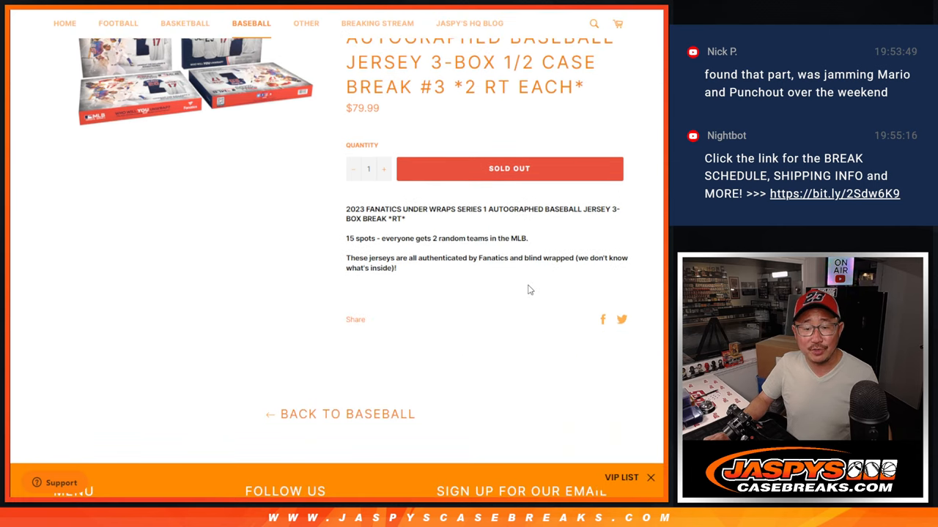
scroll(up, 3)
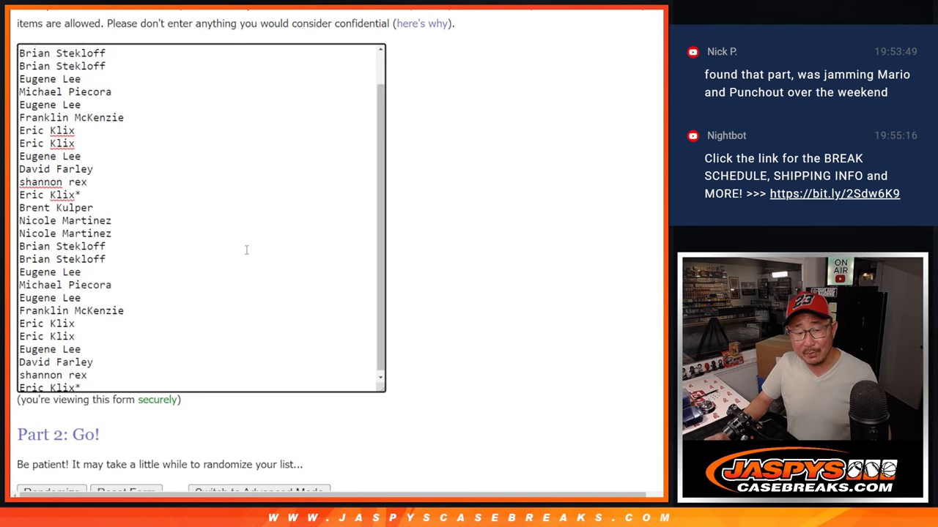
scroll(up, 3)
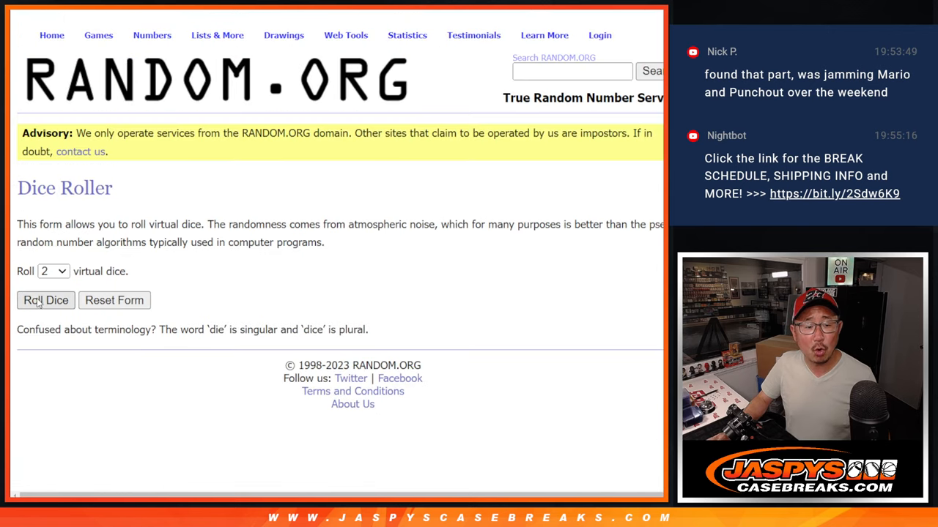
click(45, 300)
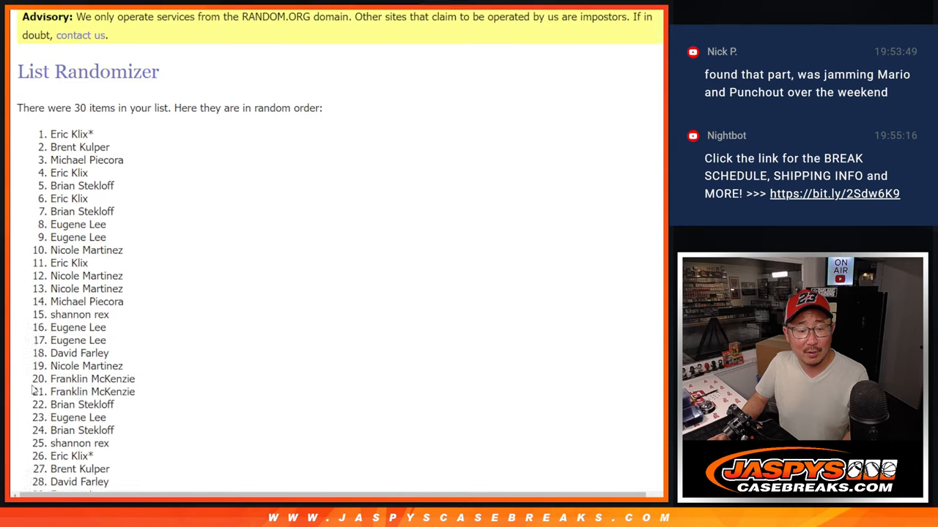
scroll(down, 3)
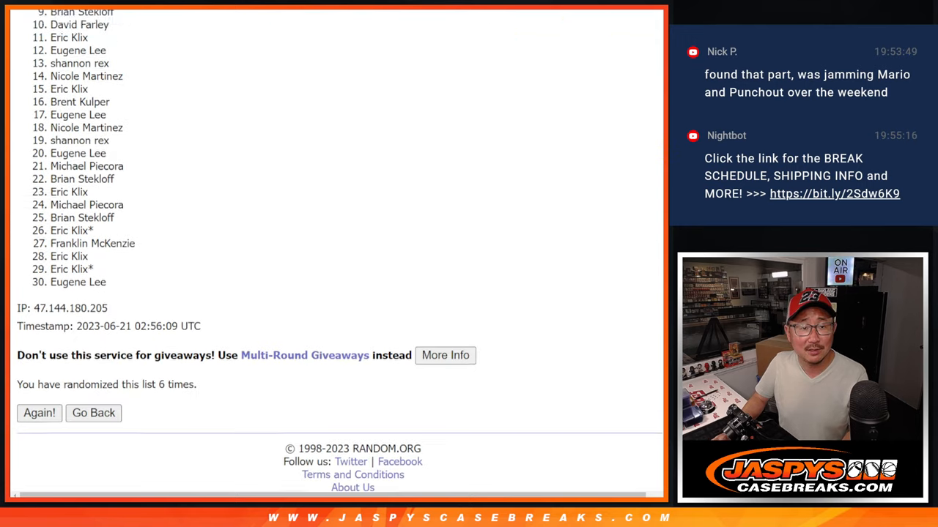
scroll(down, 3)
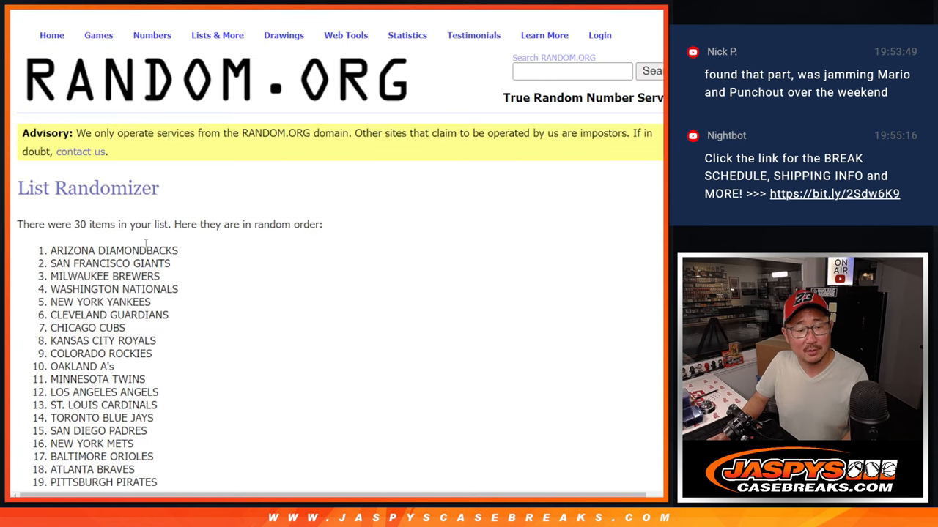
Scroll through the randomized order of the 30 MLB teams.
scroll(down, 3)
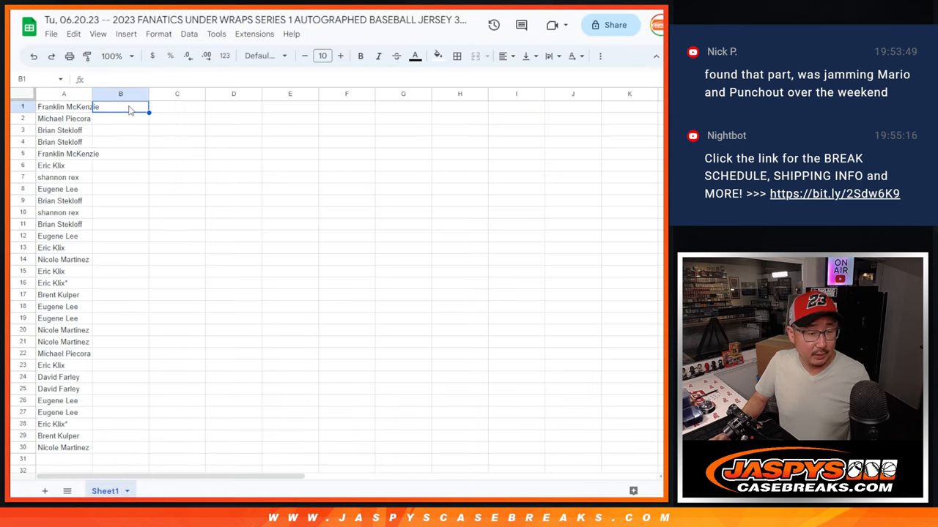
Select cell B1 as the starting cell for the randomized team list beside the names.
click(260, 56)
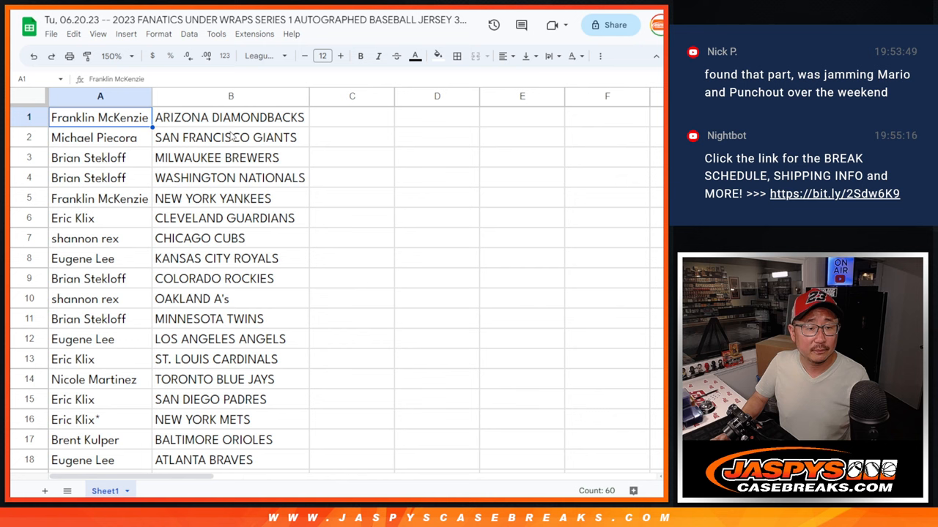
mouse_move(419, 213)
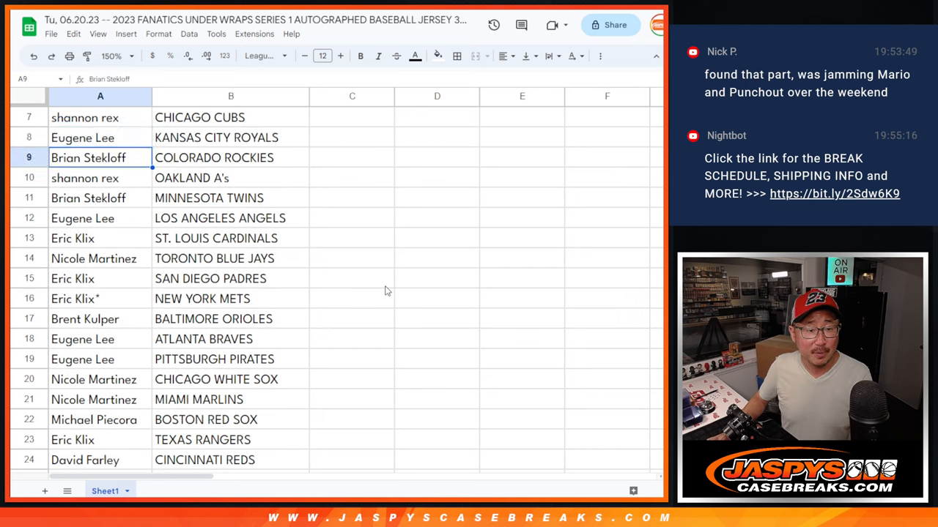
click(99, 197)
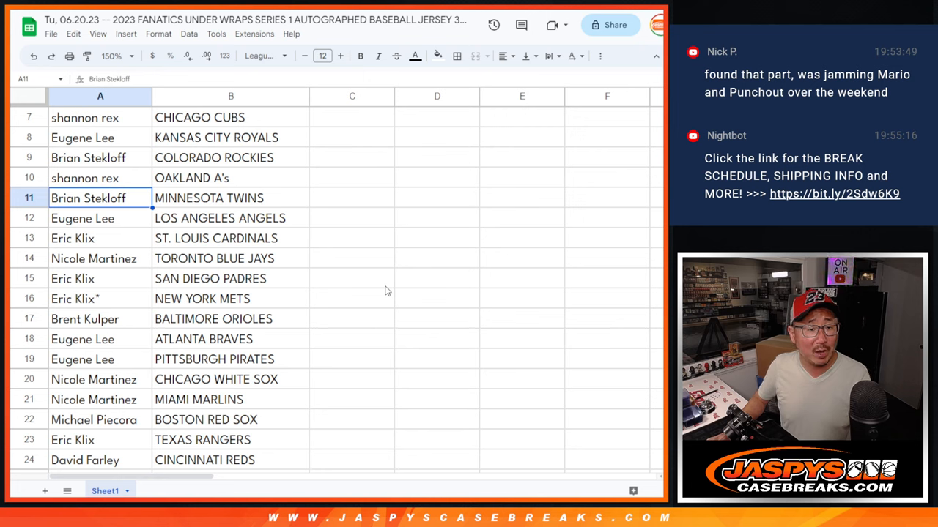
click(99, 258)
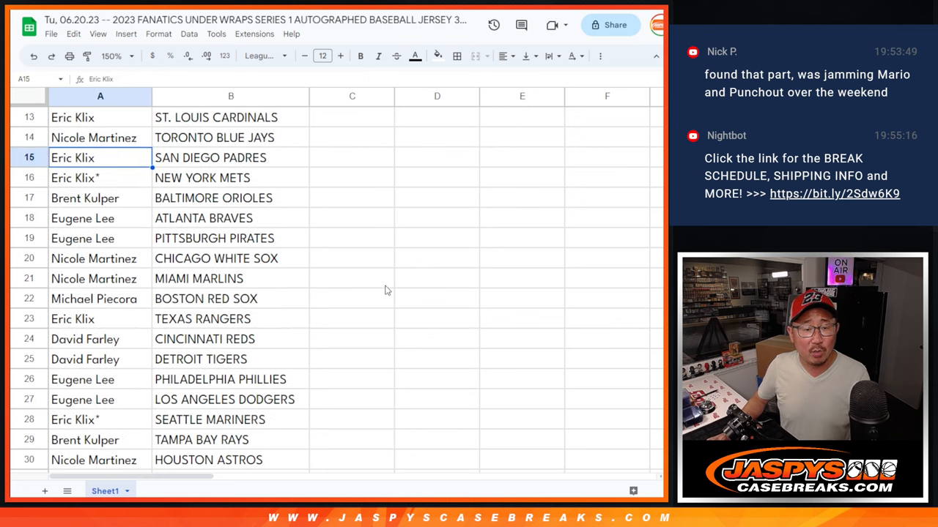
click(85, 198)
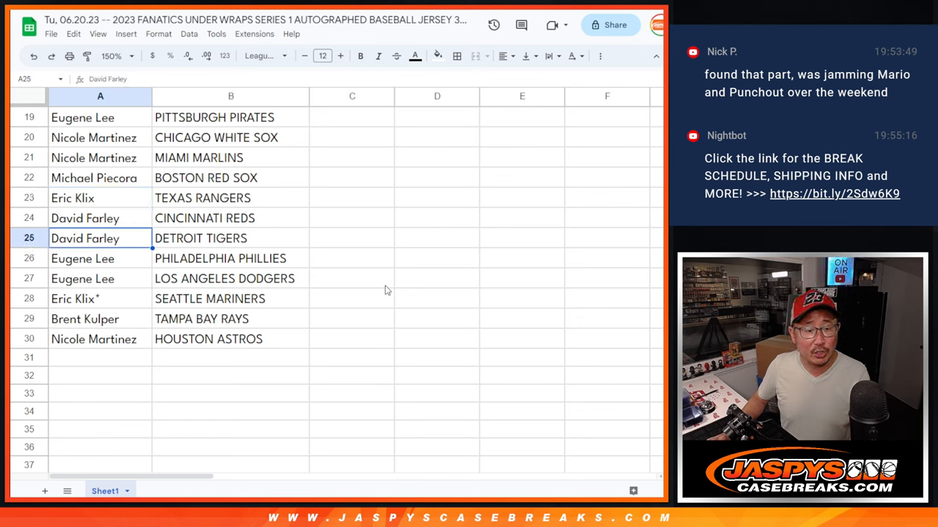
click(99, 257)
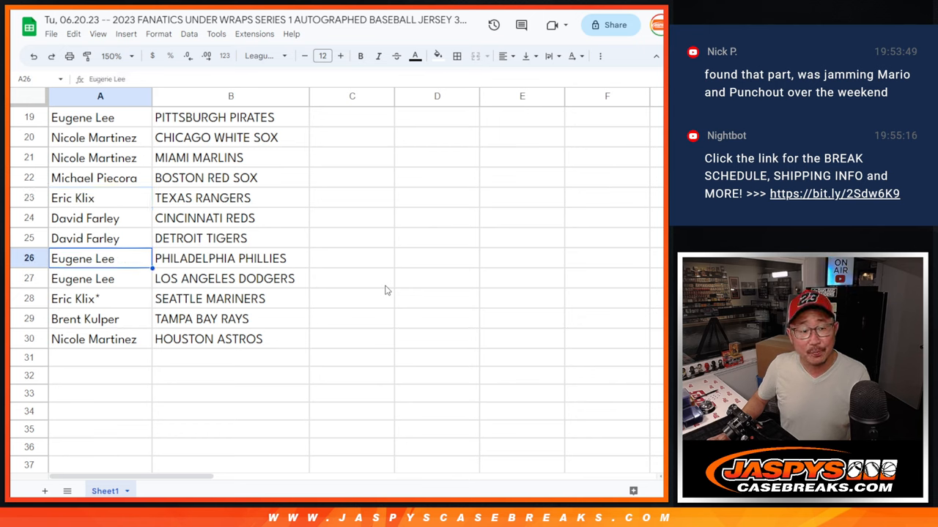
click(100, 299)
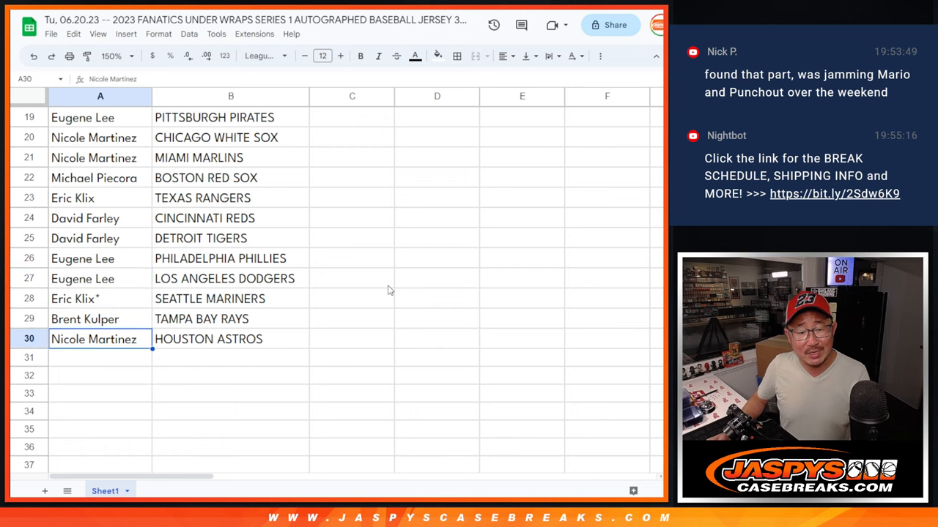
mouse_move(315, 312)
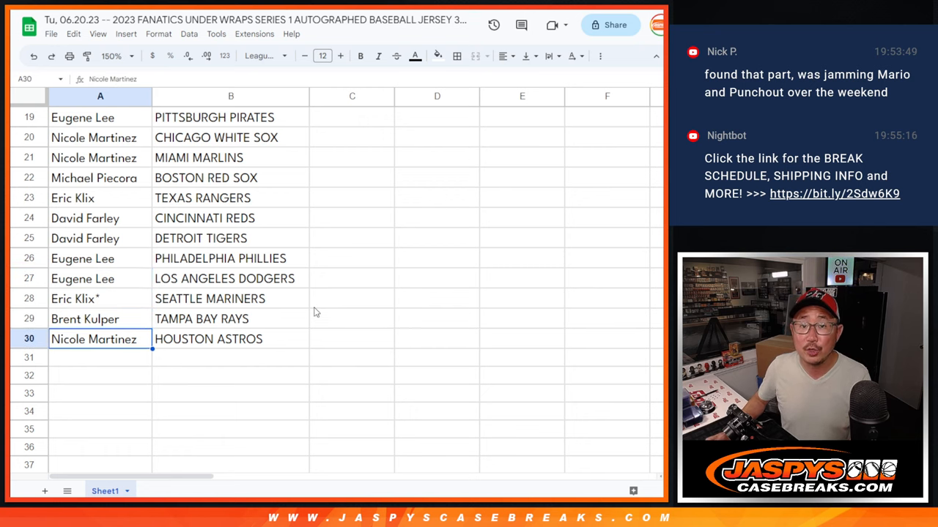
Sort the whole sheet A to Z by the team column B.
scroll(up, 3)
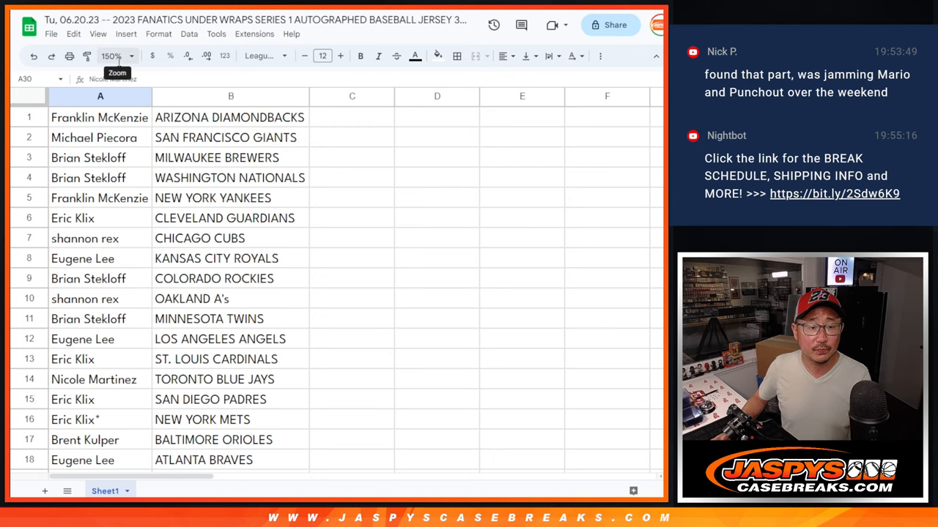
right_click(142, 97)
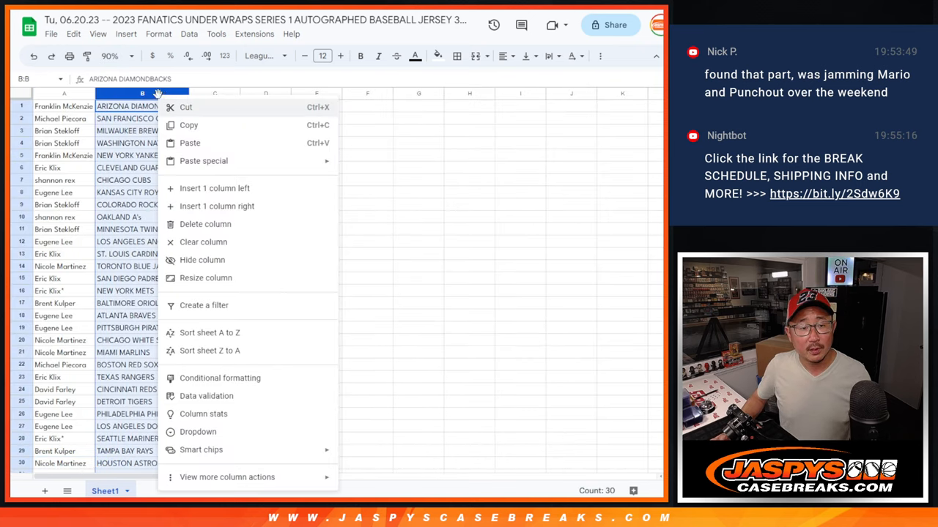
click(210, 332)
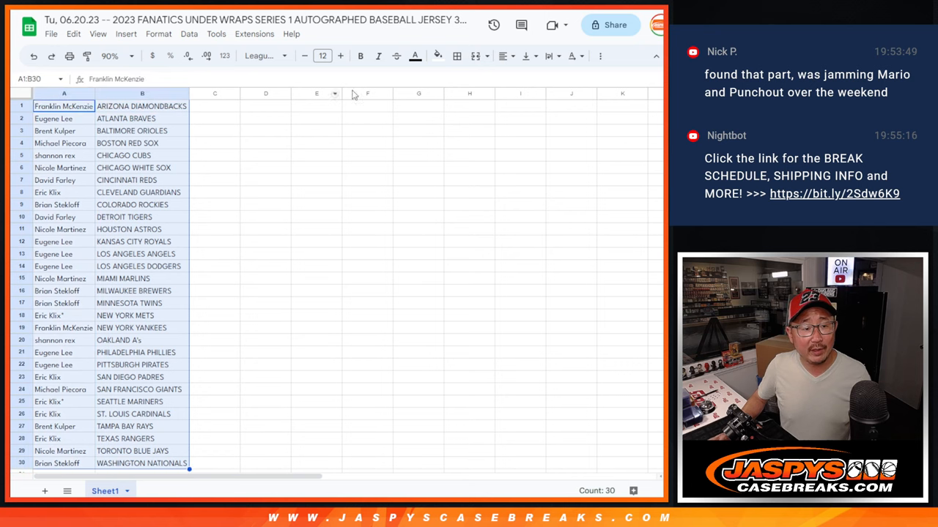
click(504, 56)
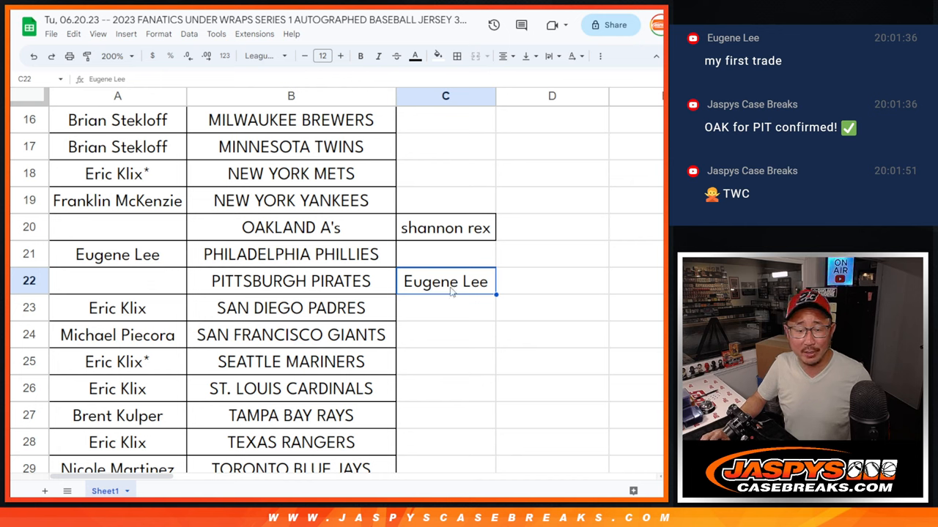
click(118, 227)
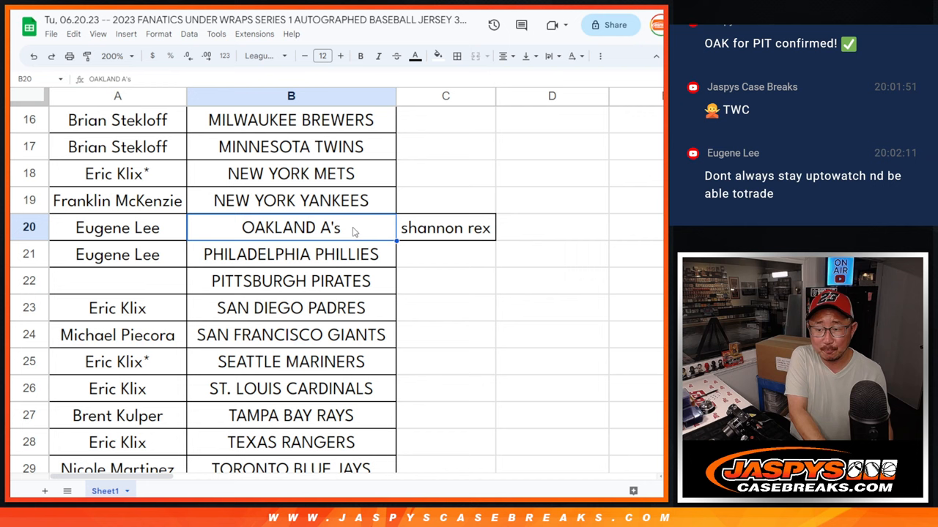
text((T))
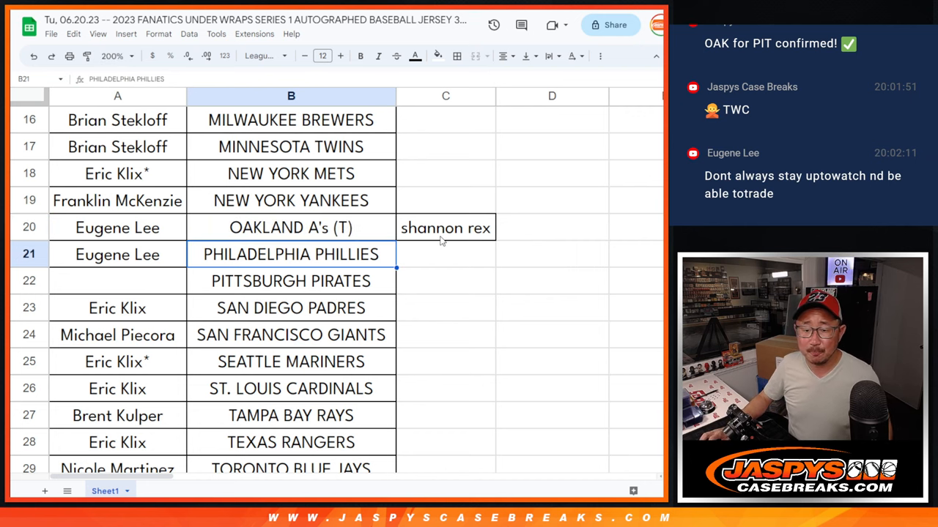
click(446, 227)
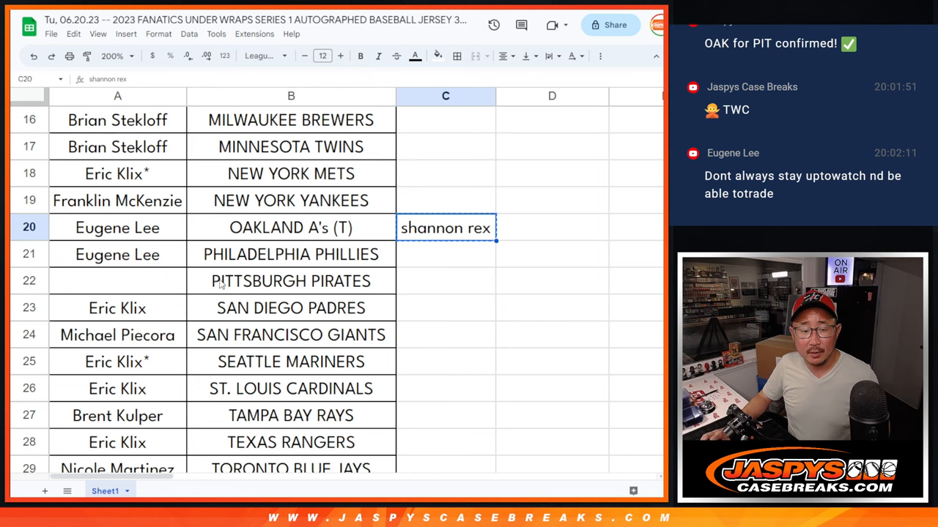
click(290, 281)
text( (T))
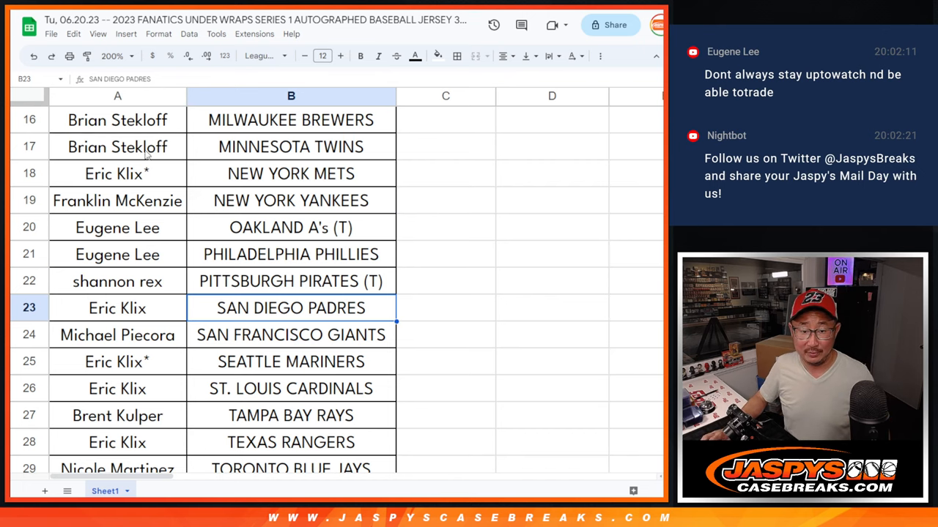
click(69, 56)
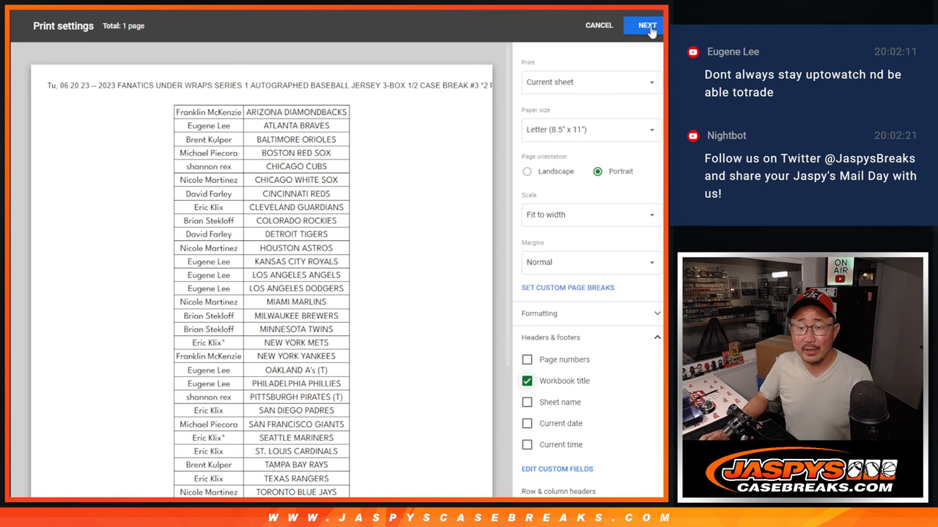
Send the sorted name–team sheet to the printer from the print settings.
click(642, 25)
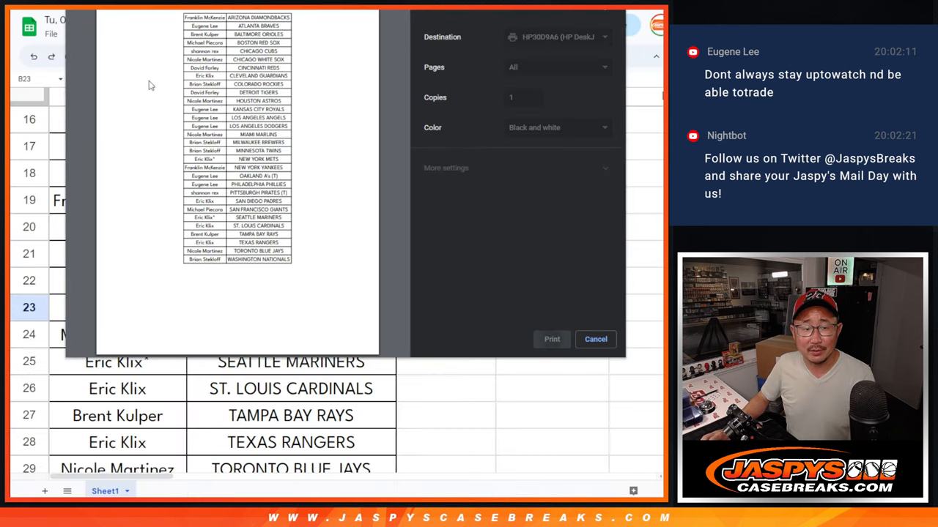
click(594, 338)
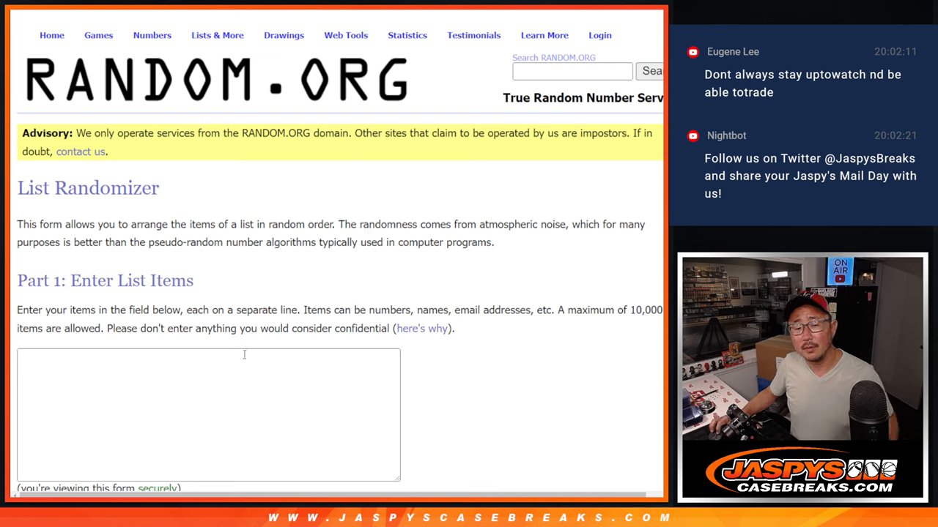
Enter TOP and BOTTOM in the List Randomizer and shuffle them twice.
text(TOIP)
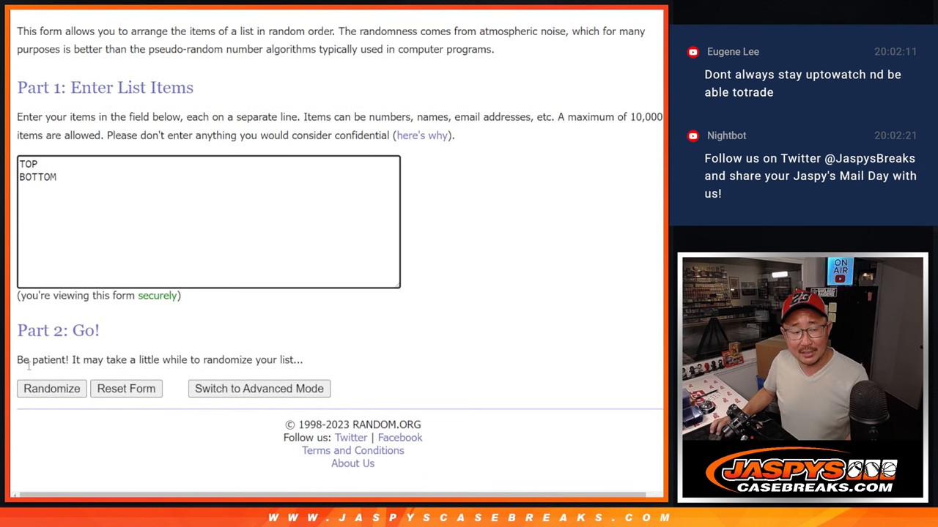
click(51, 388)
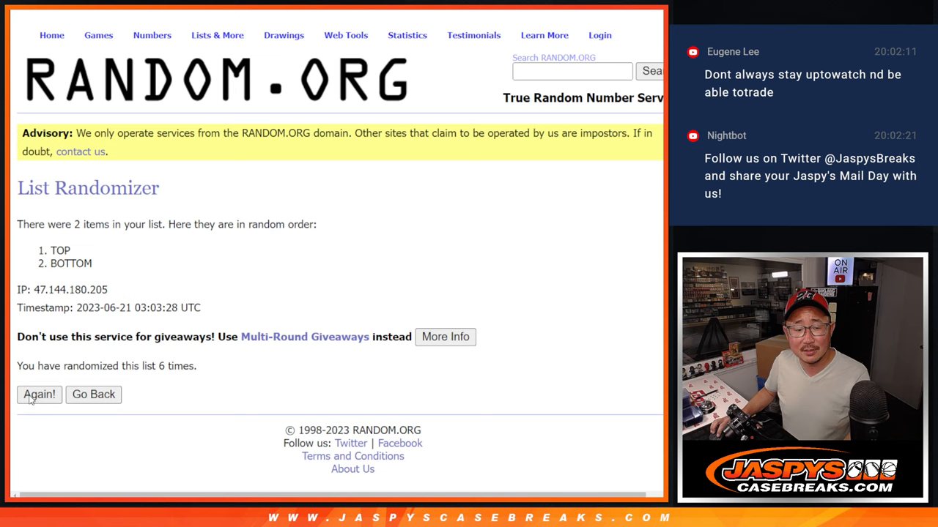
click(38, 394)
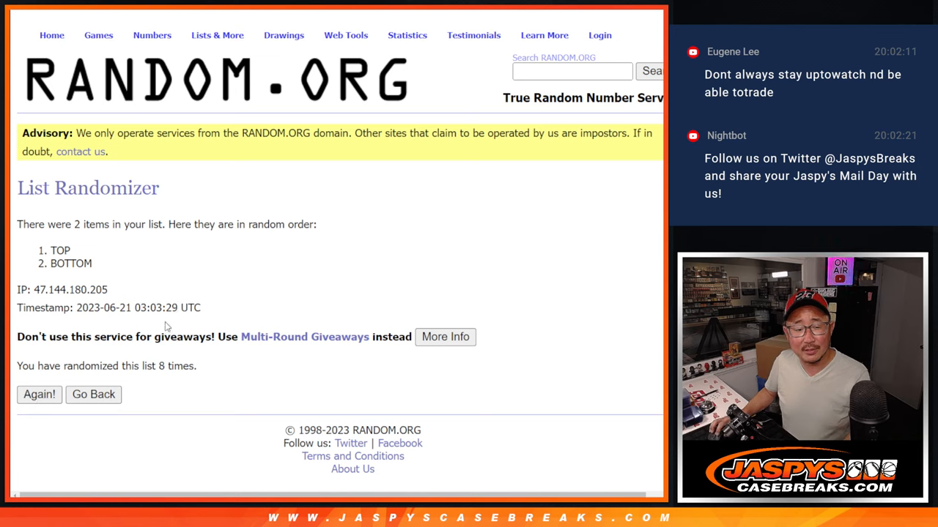
Re-randomize the TOP/BOTTOM list, then scroll the sheet up to show all 30 sorted pairings.
double_click(61, 251)
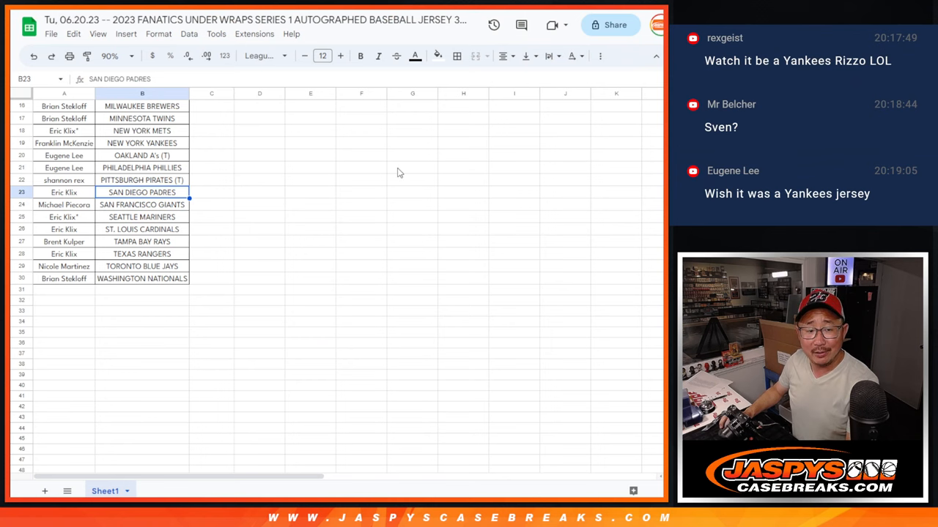
scroll(up, 3)
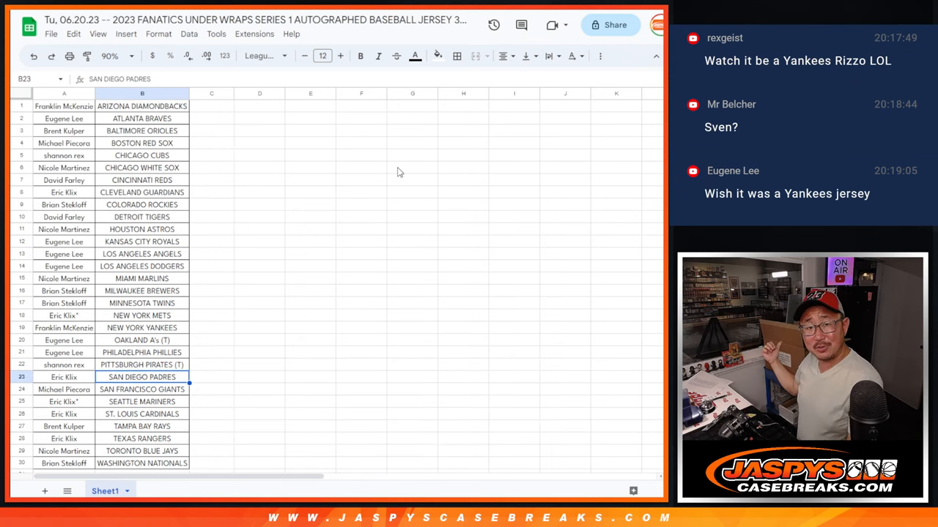